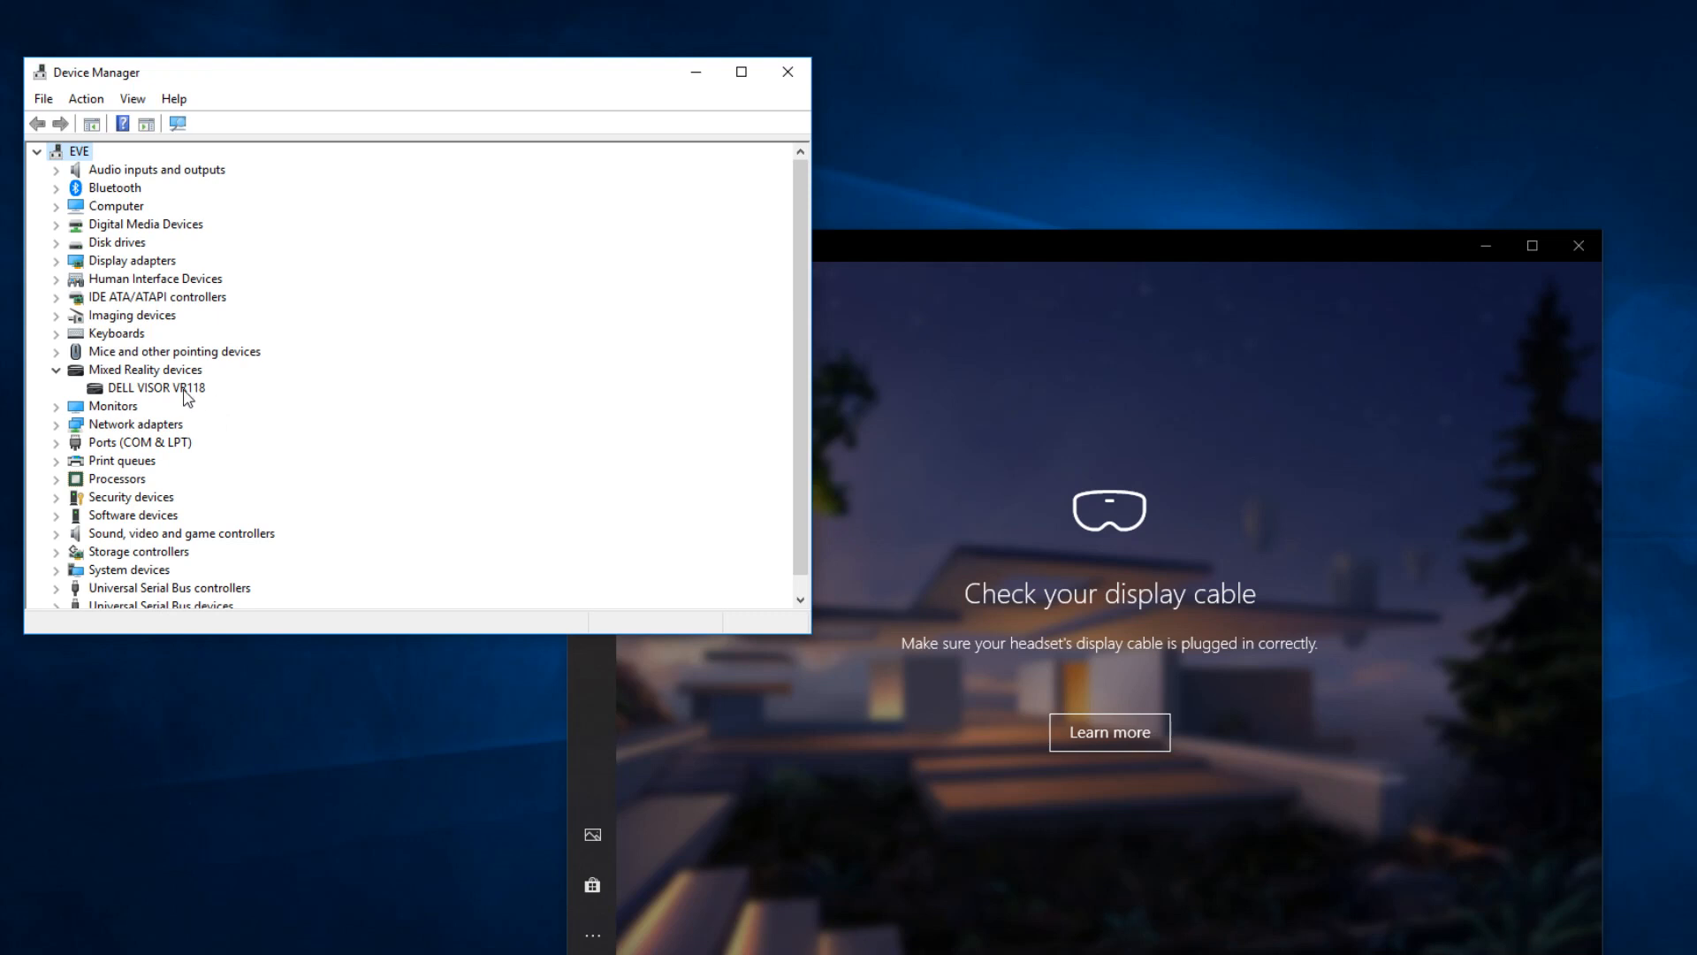
- Select the DELL VISOR VR118 headset under Mixed Reality devices
click(159, 387)
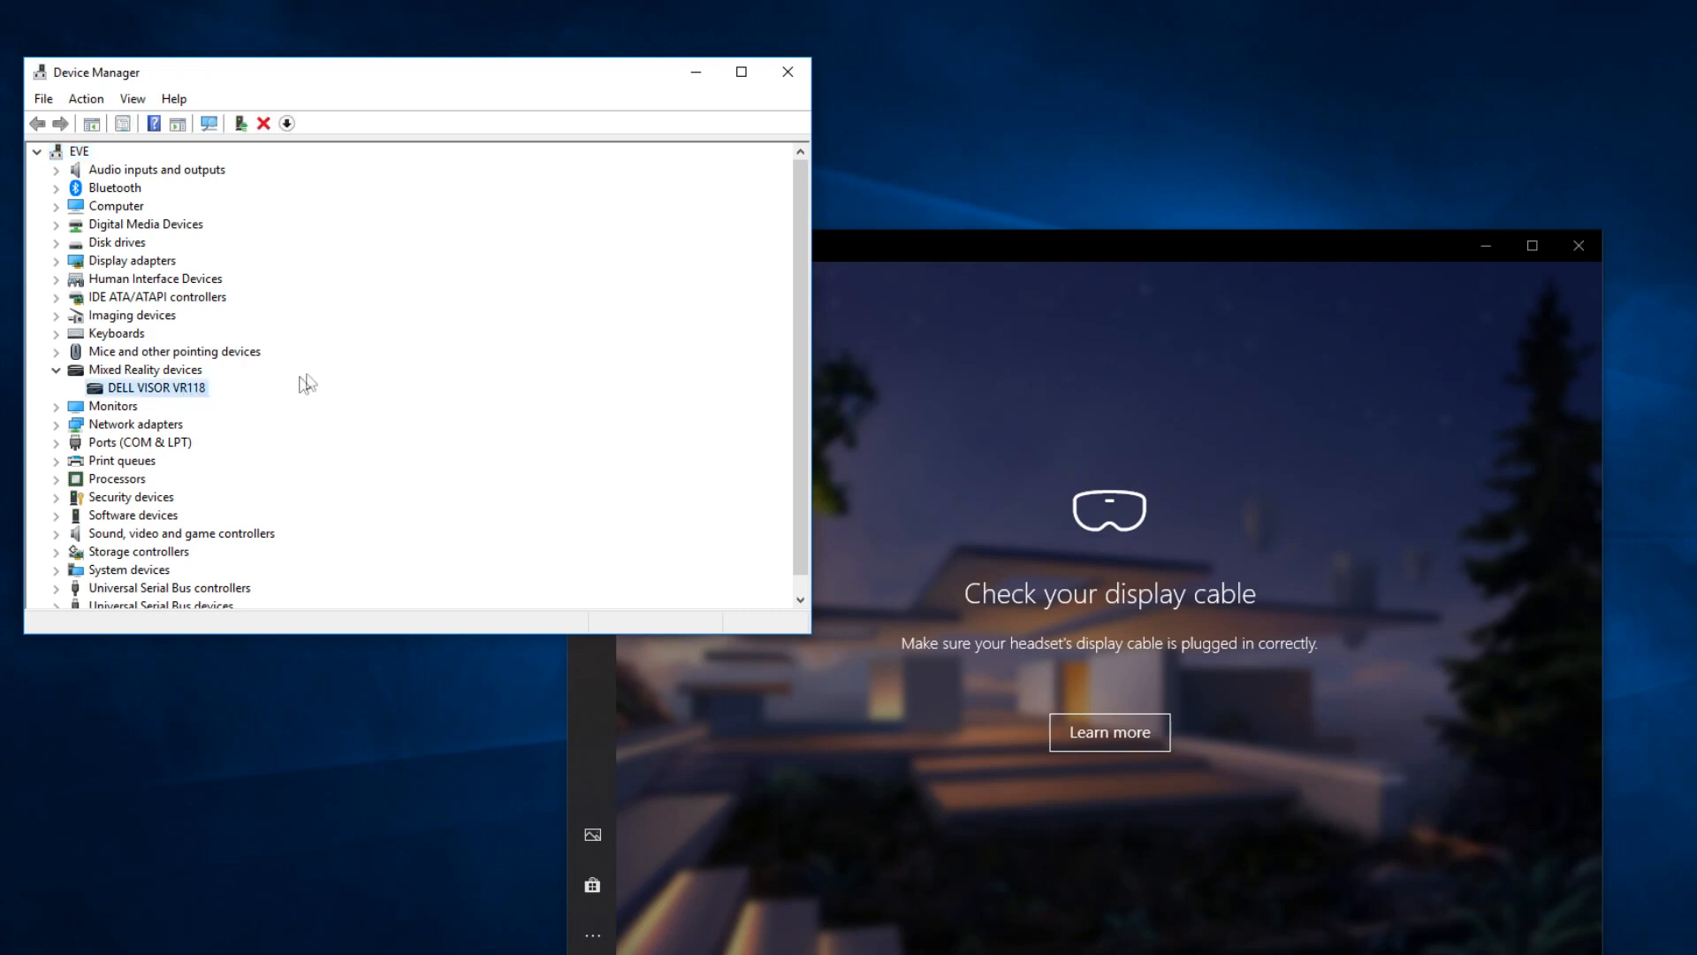
mouse_move(320, 389)
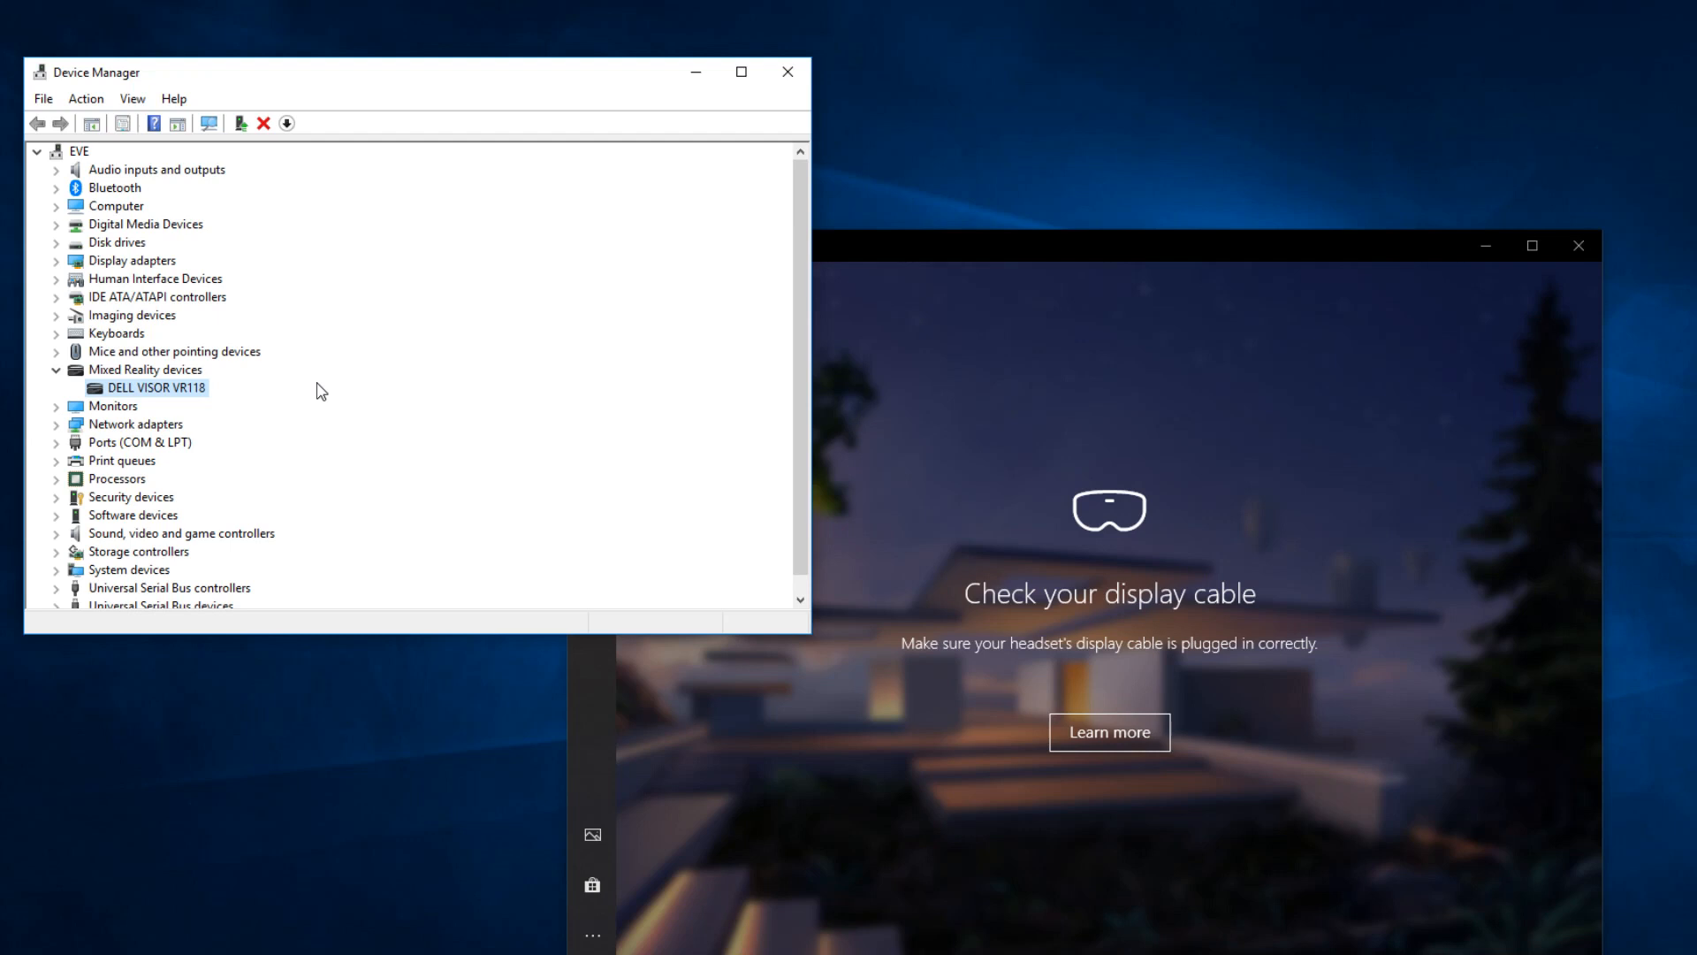
mouse_move(550, 389)
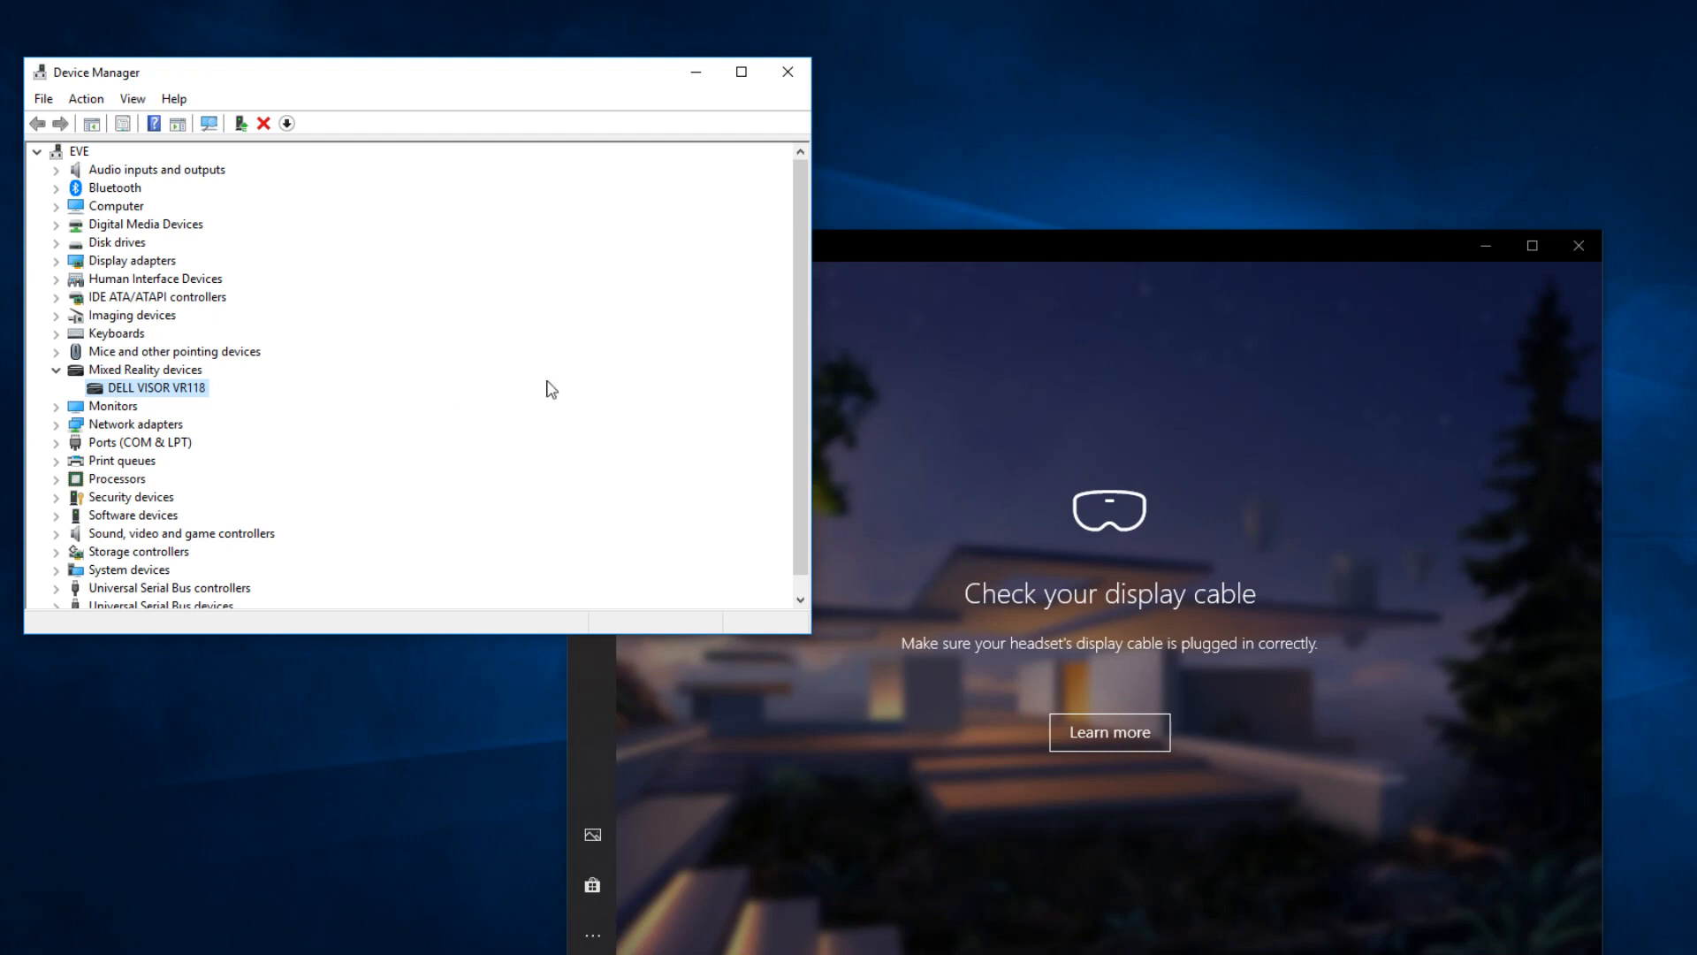
- Update the DELL VISOR VR118 driver with automatic search; Windows reports HoloLens Sensors already installed
right_click(157, 387)
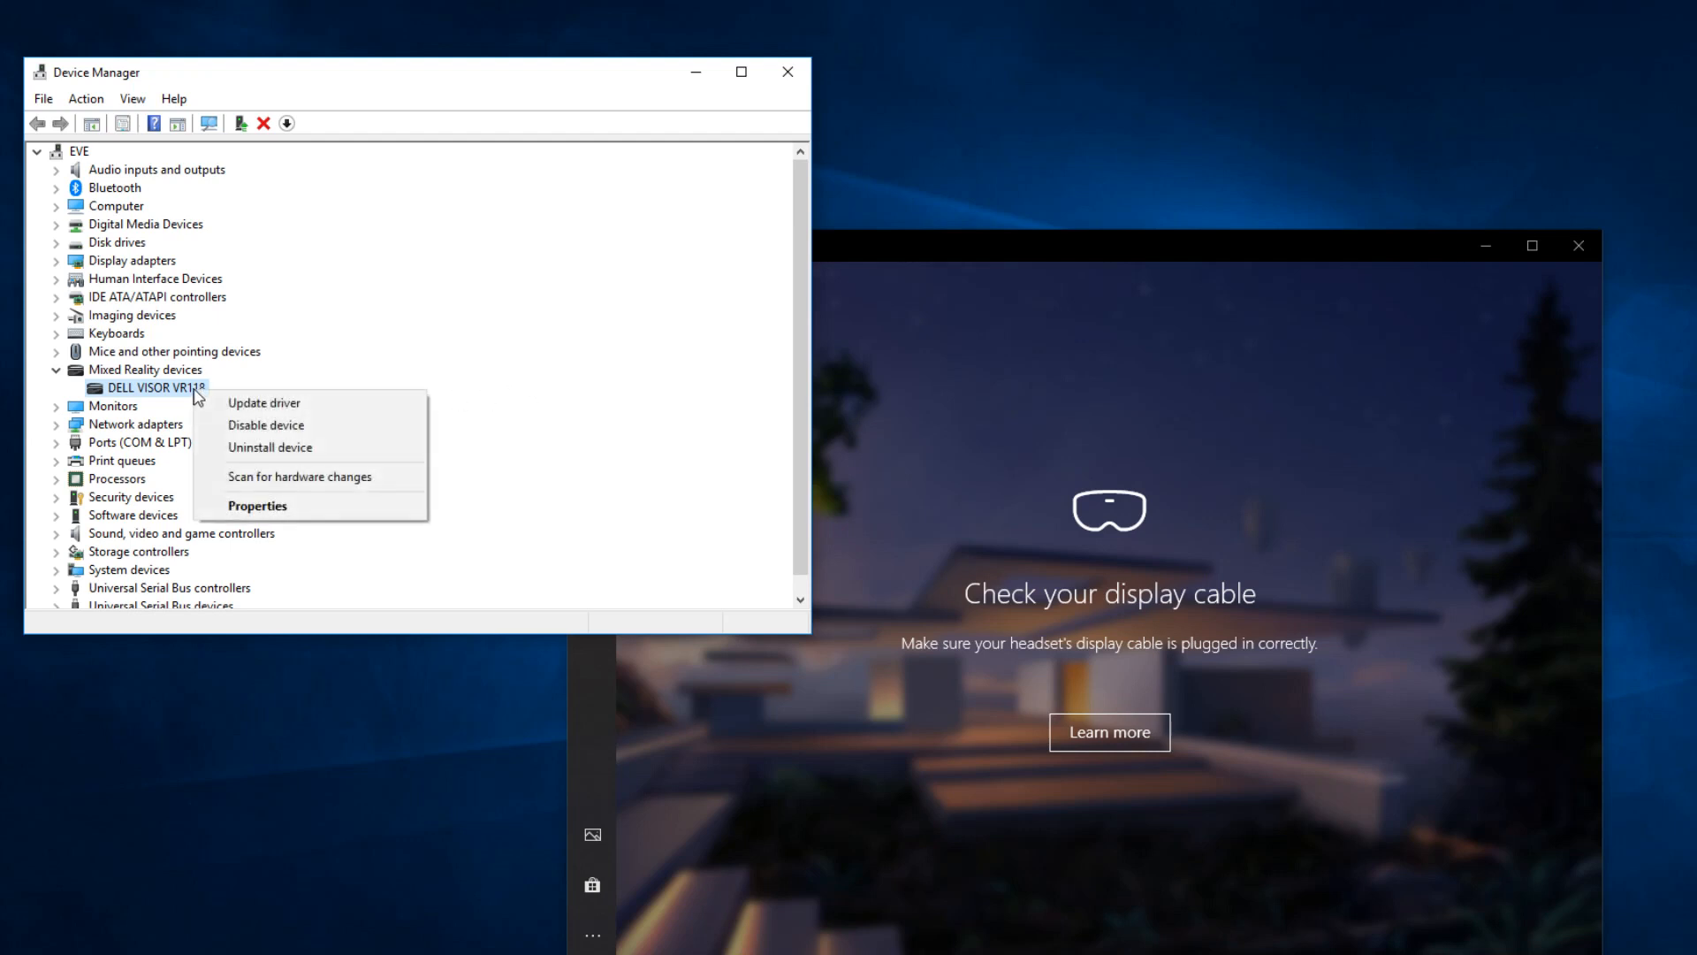
click(263, 403)
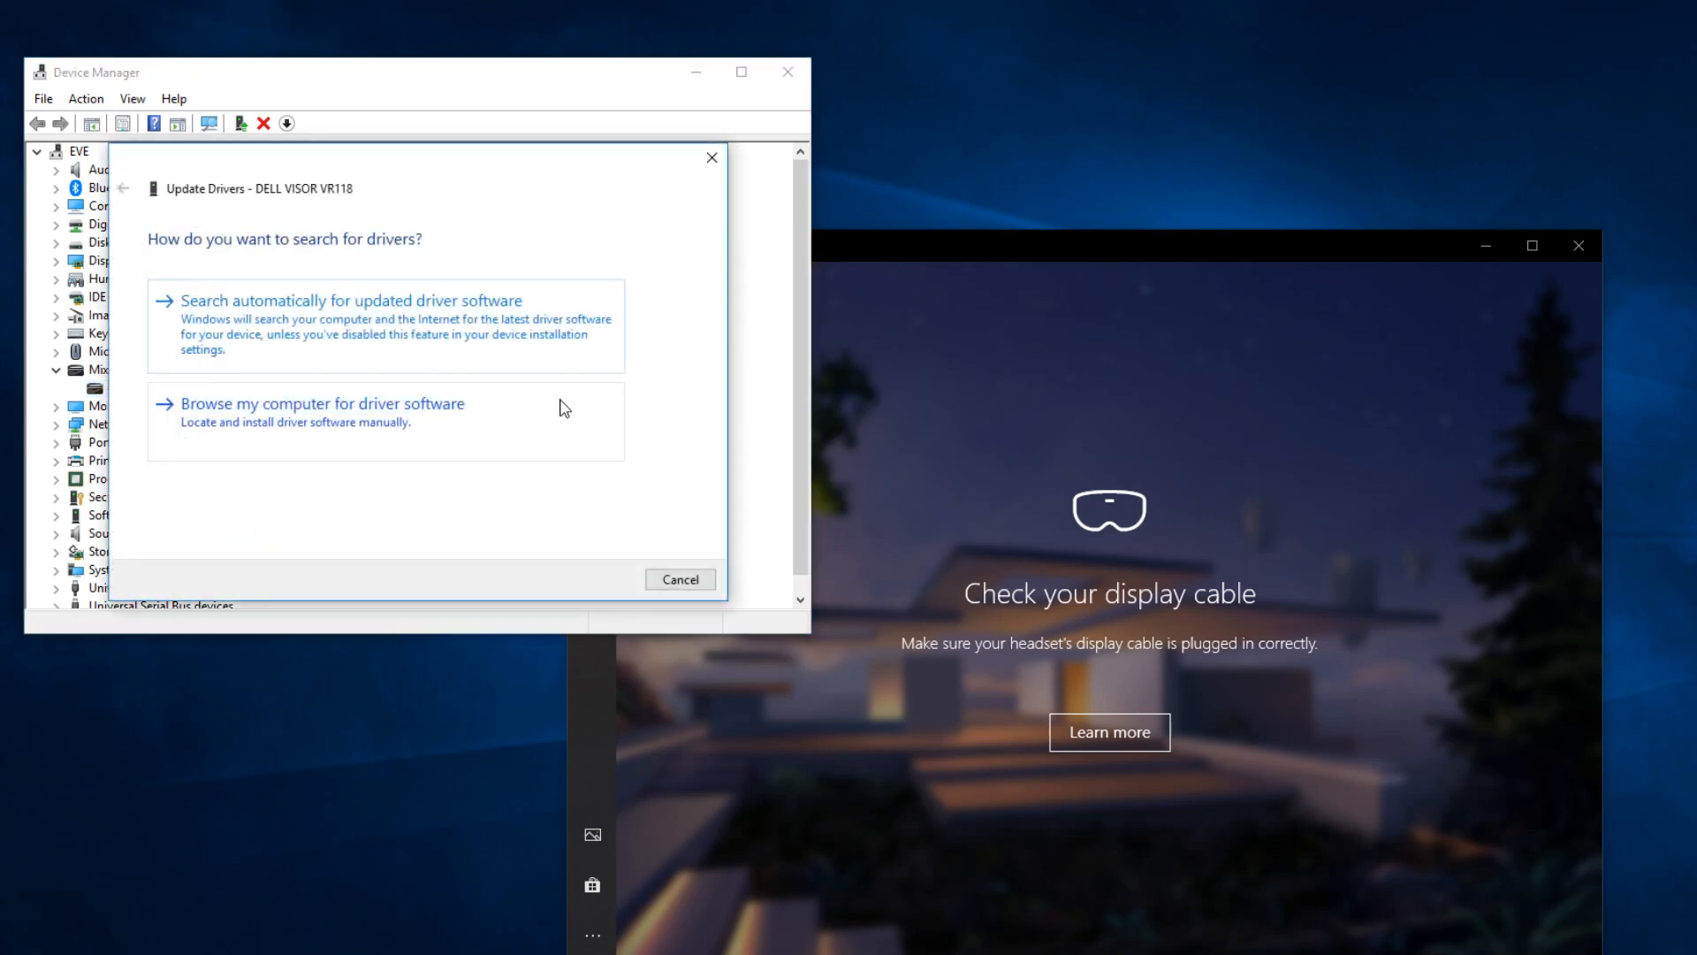
click(338, 301)
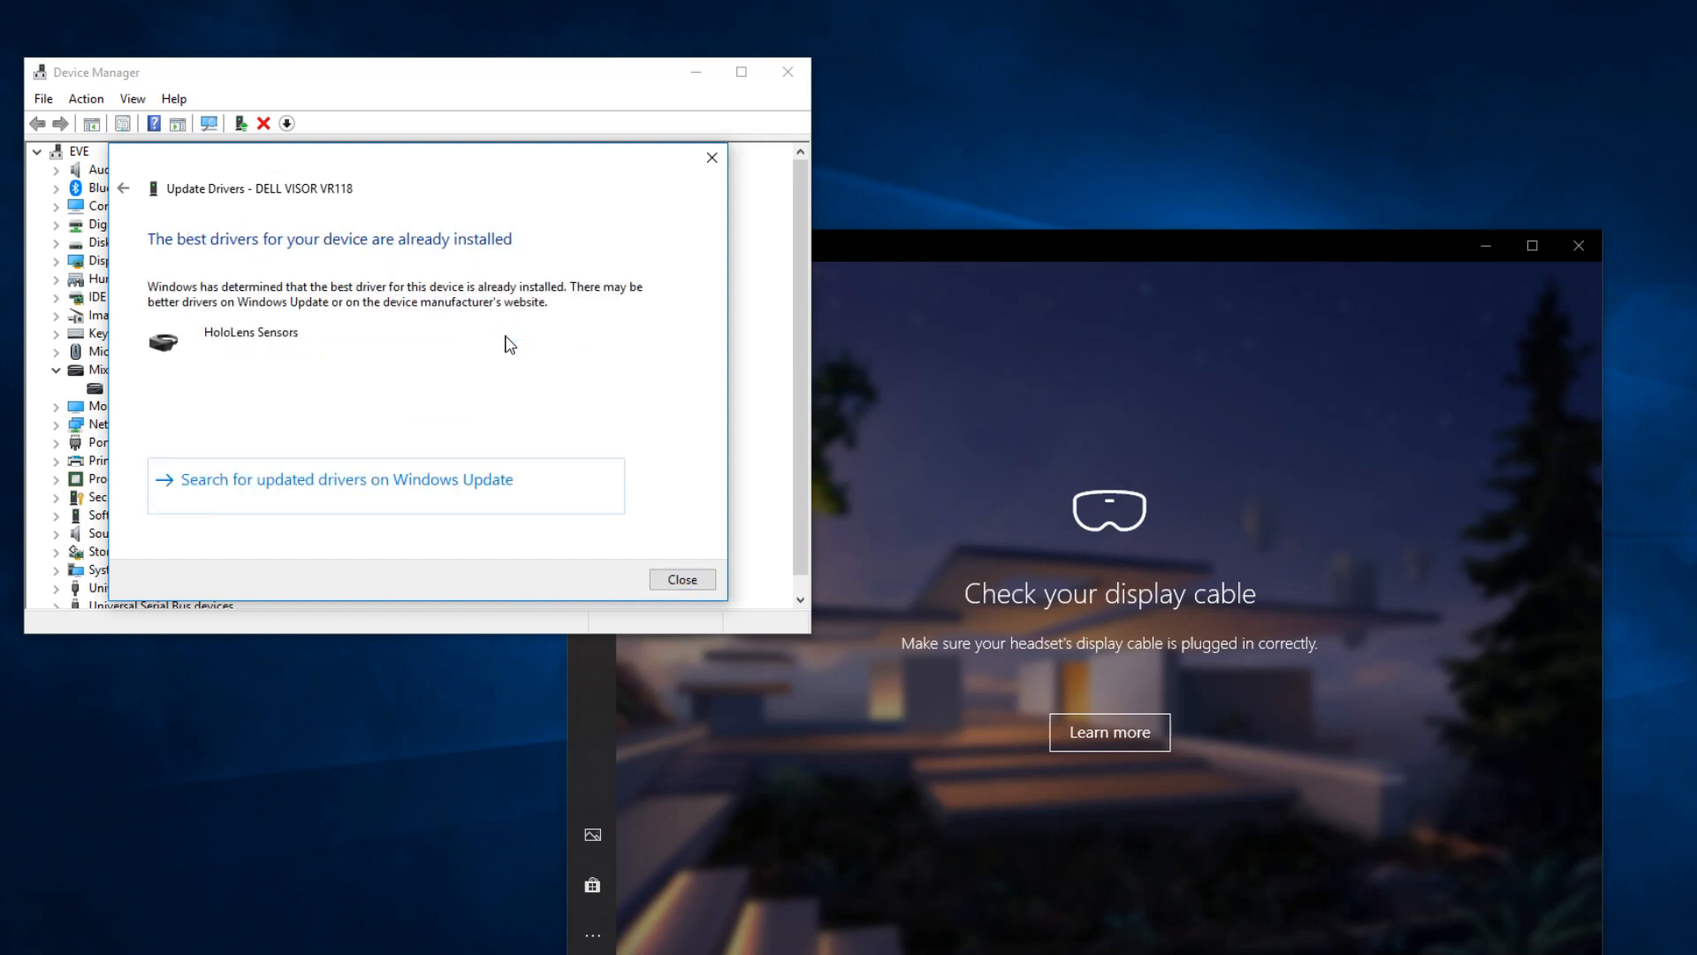
mouse_move(518, 484)
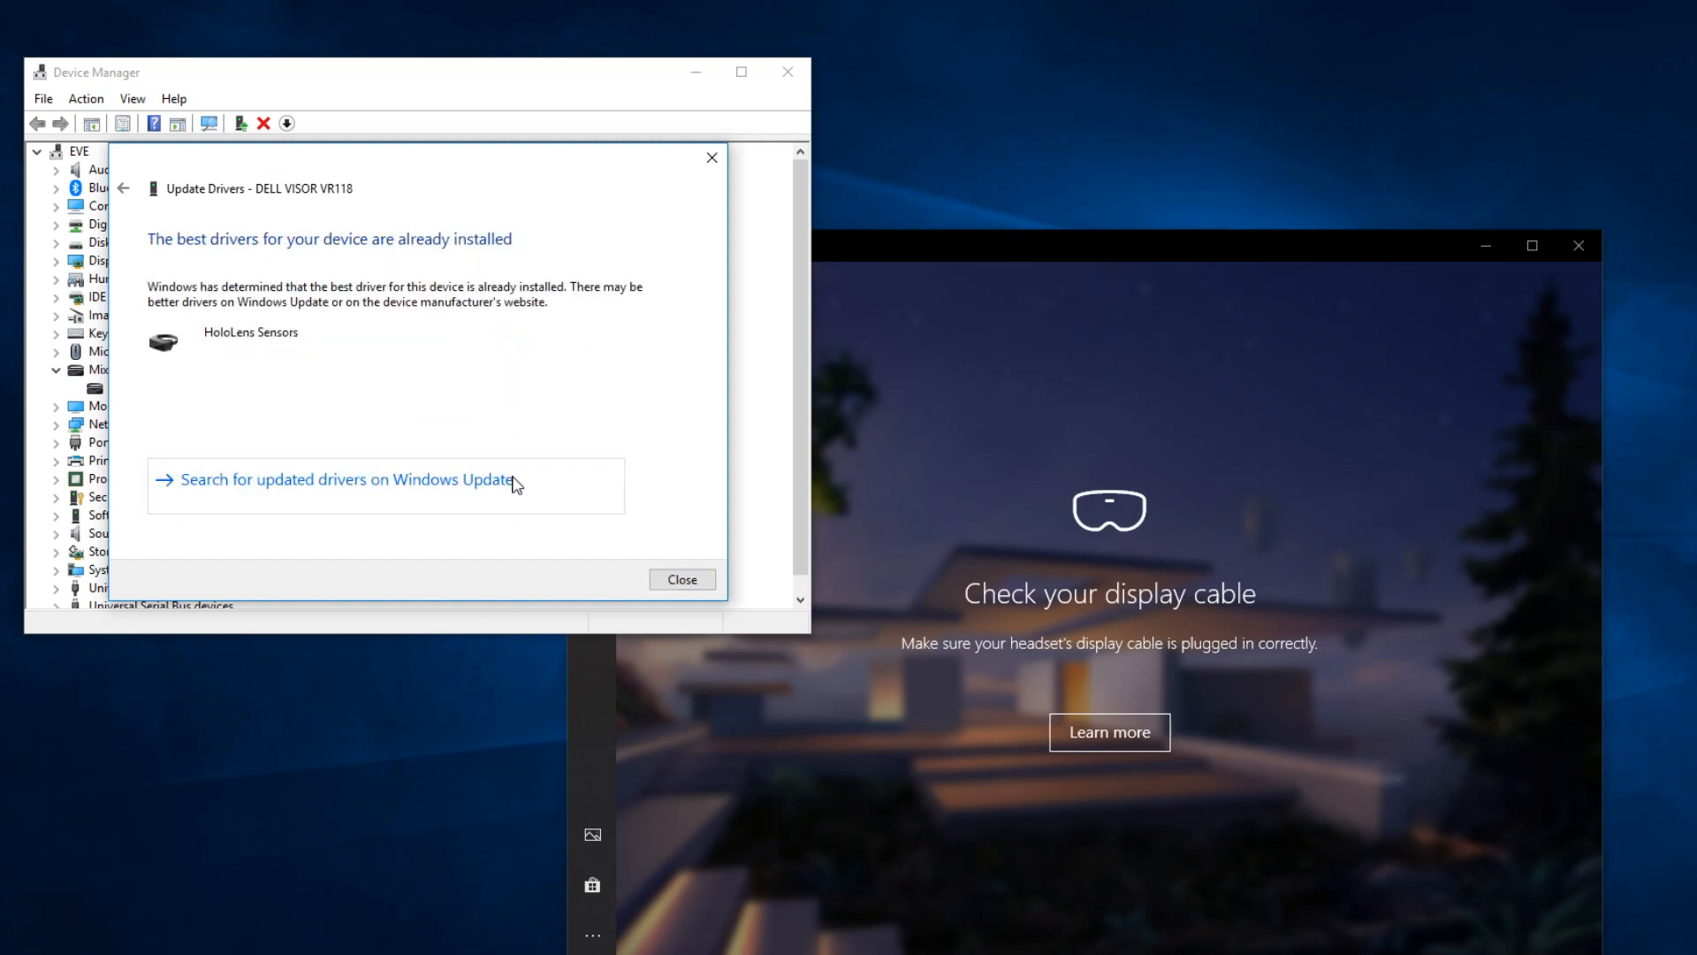
mouse_move(683, 580)
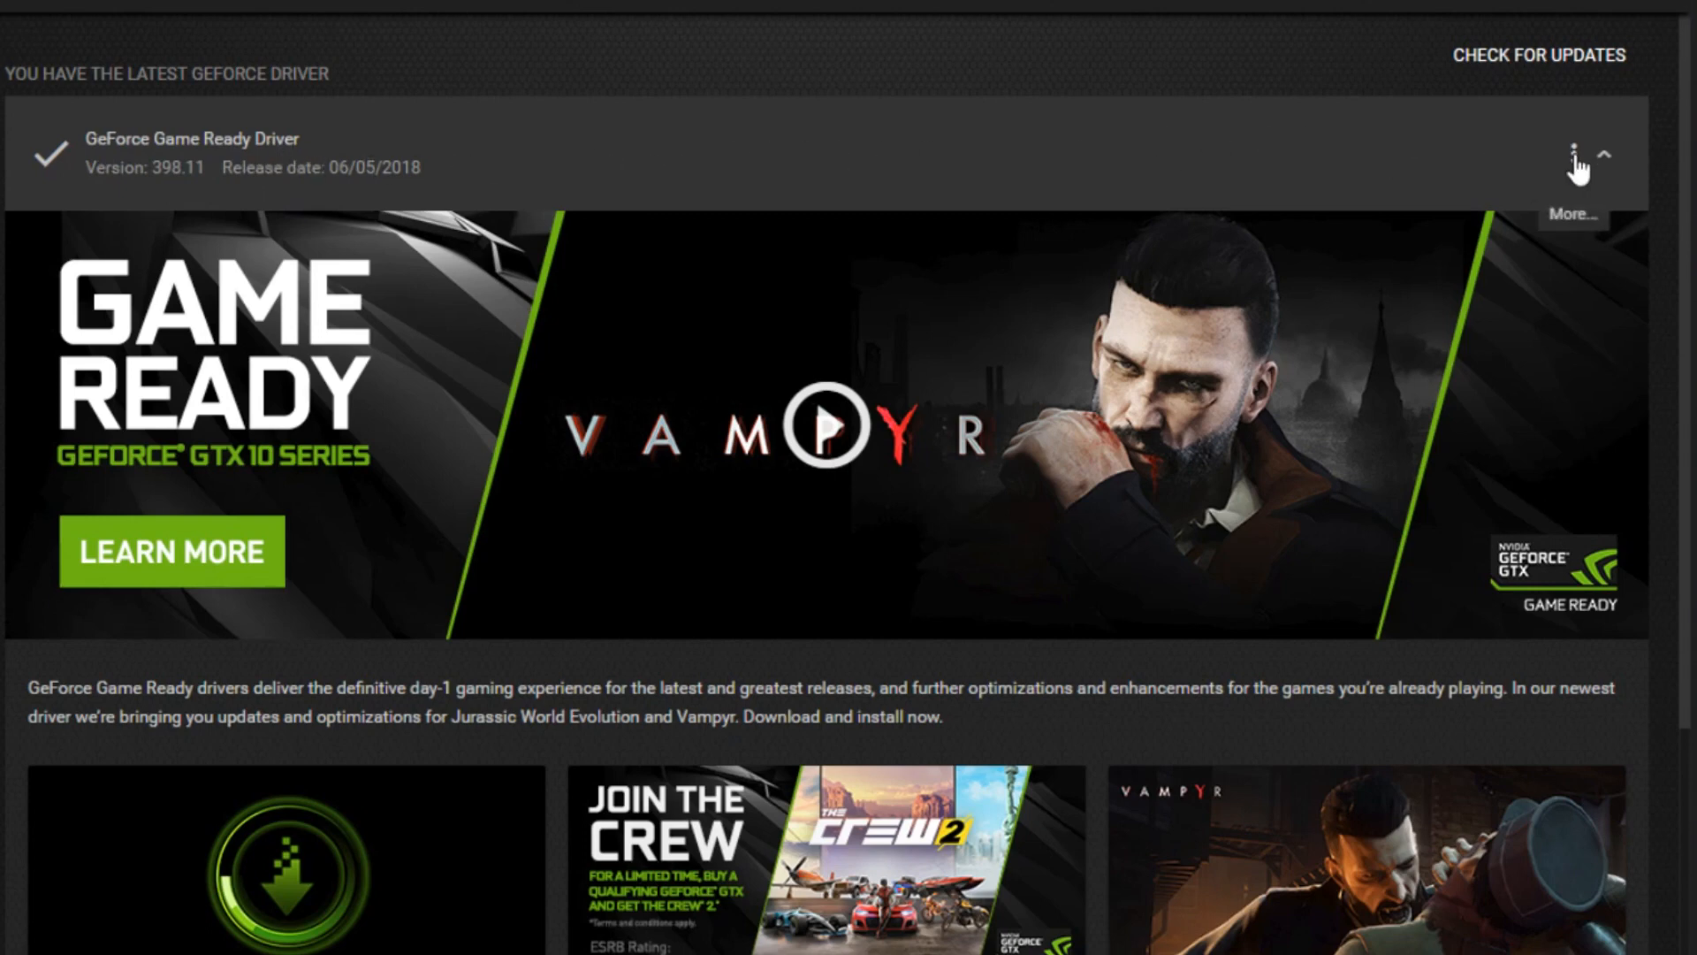
- Reinstall the current GeForce Game Ready Driver 398.11 via Express Installation
click(1604, 158)
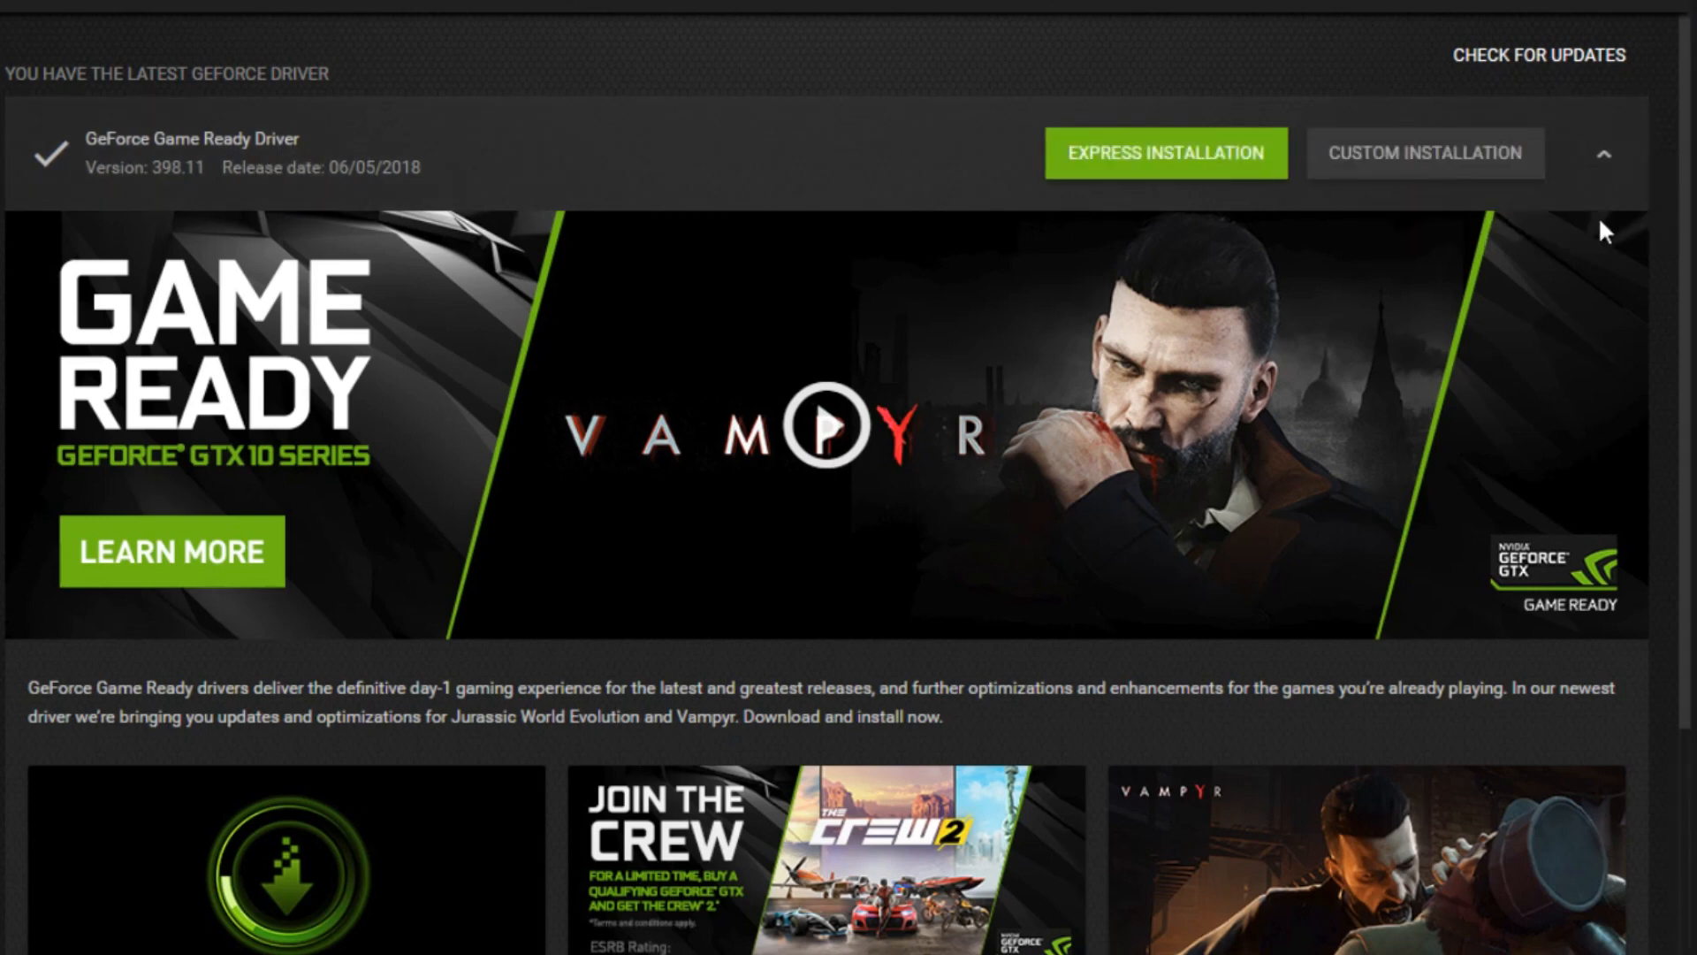
click(1165, 152)
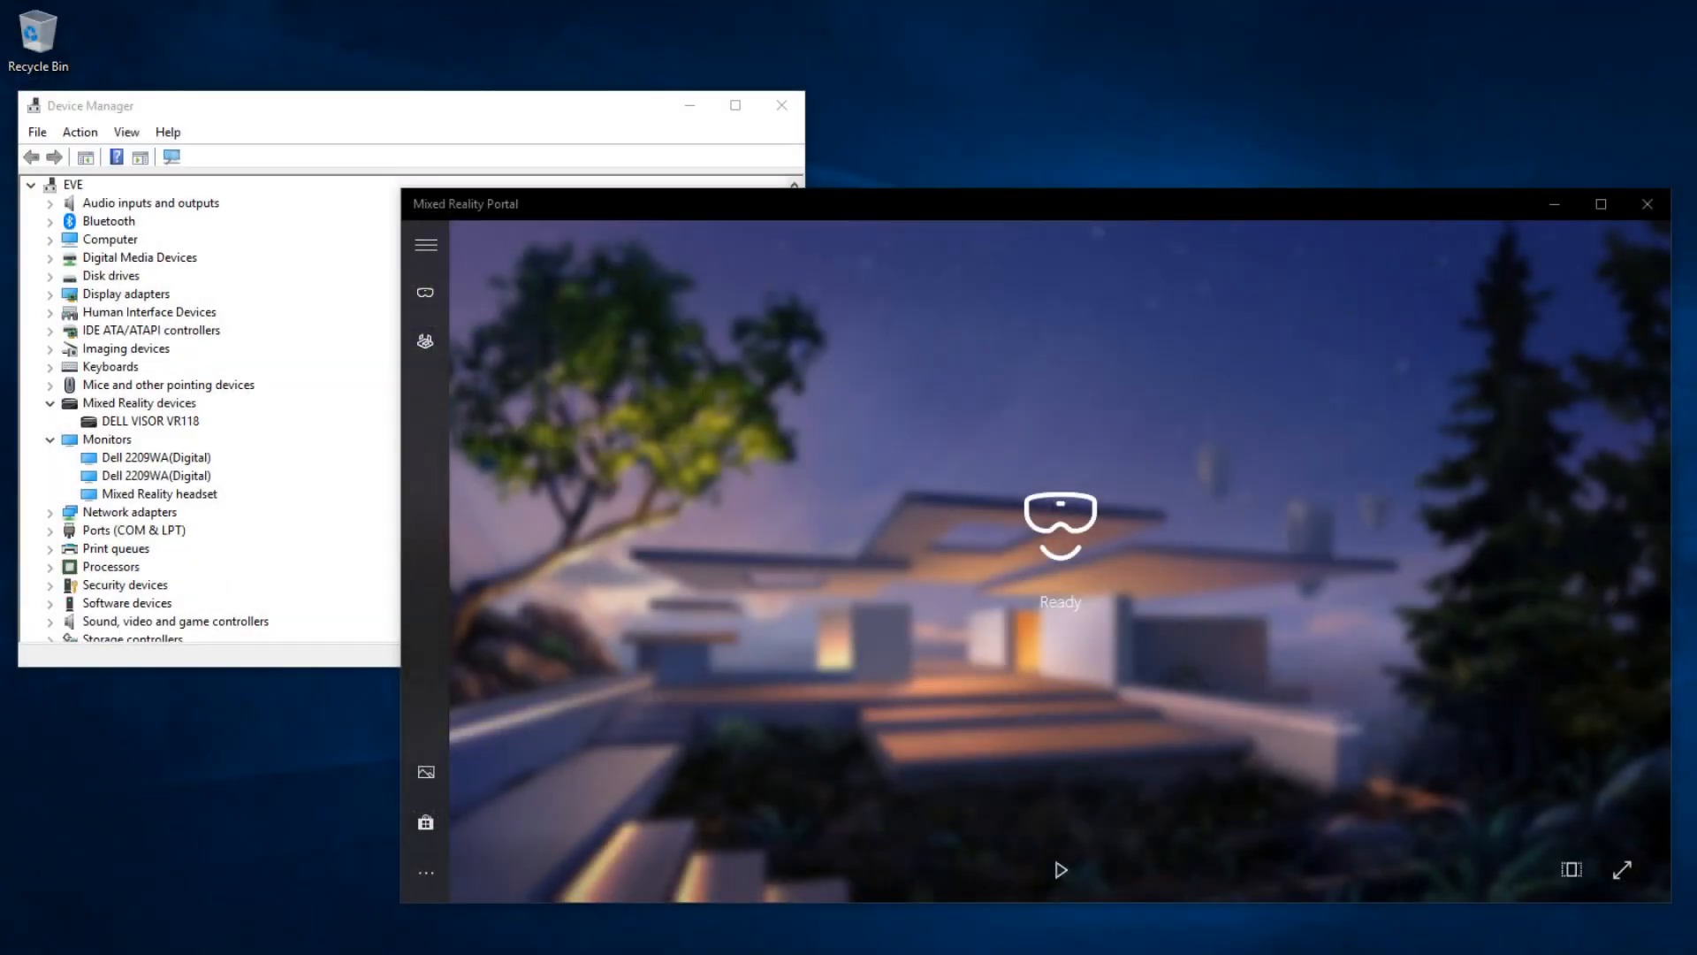
mouse_move(243, 518)
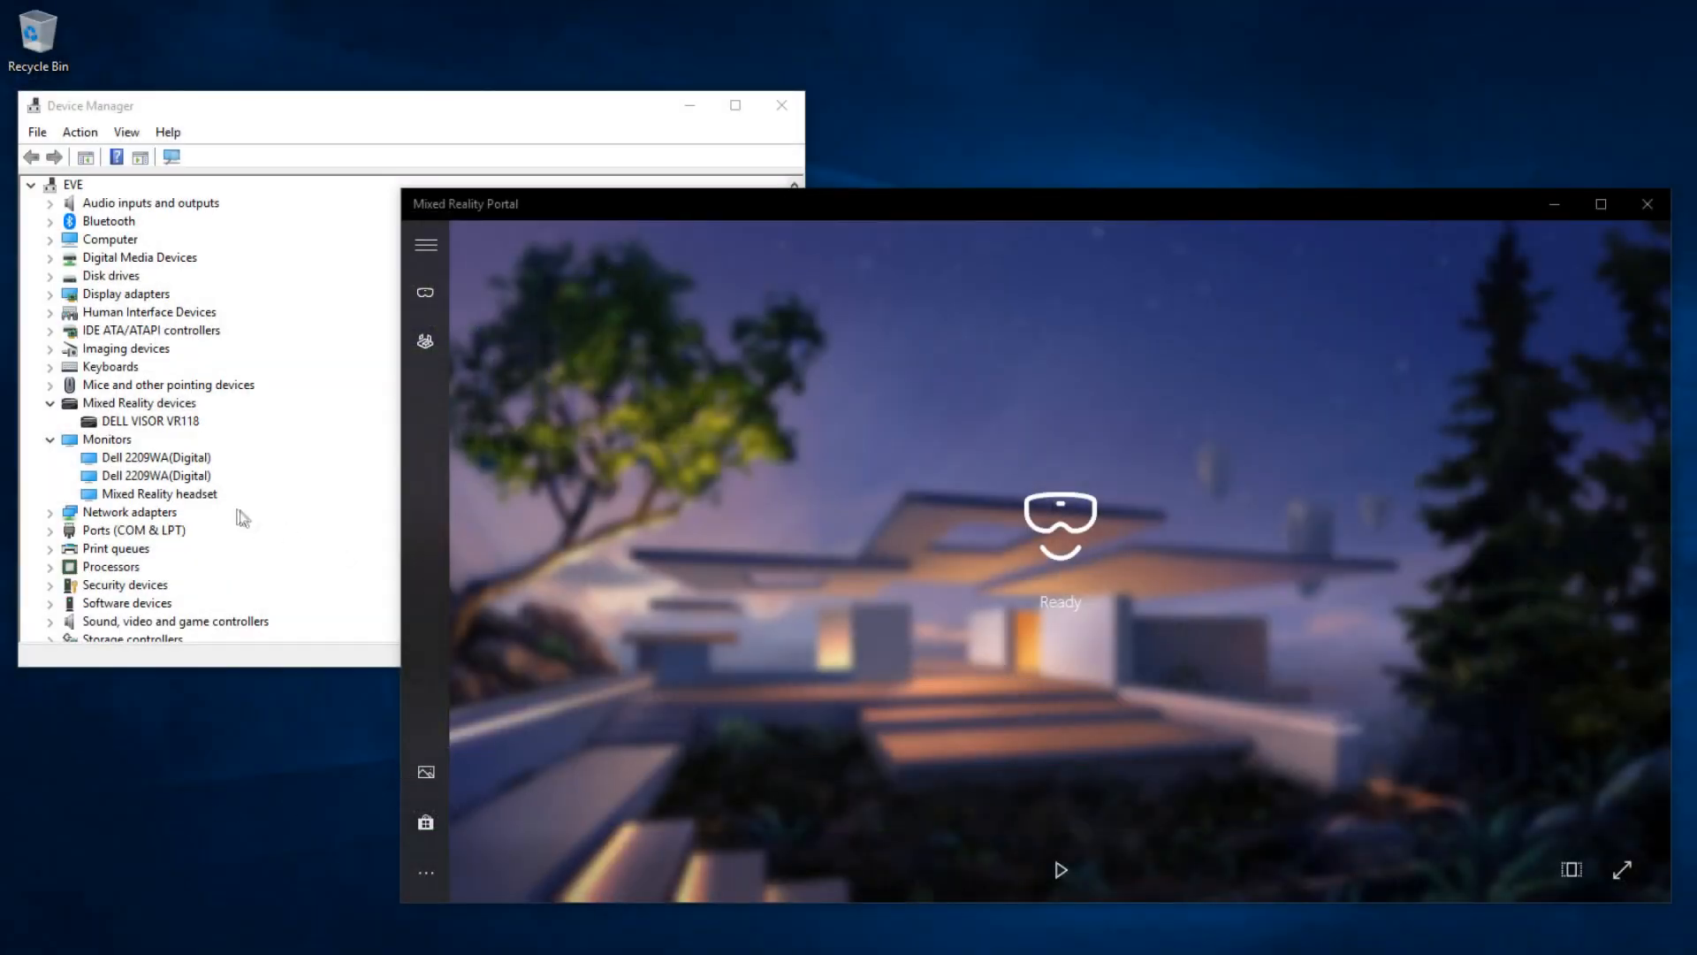
- Select the new Mixed Reality headset under Monitors and the DELL VISOR VR118 to confirm both are listed
click(159, 493)
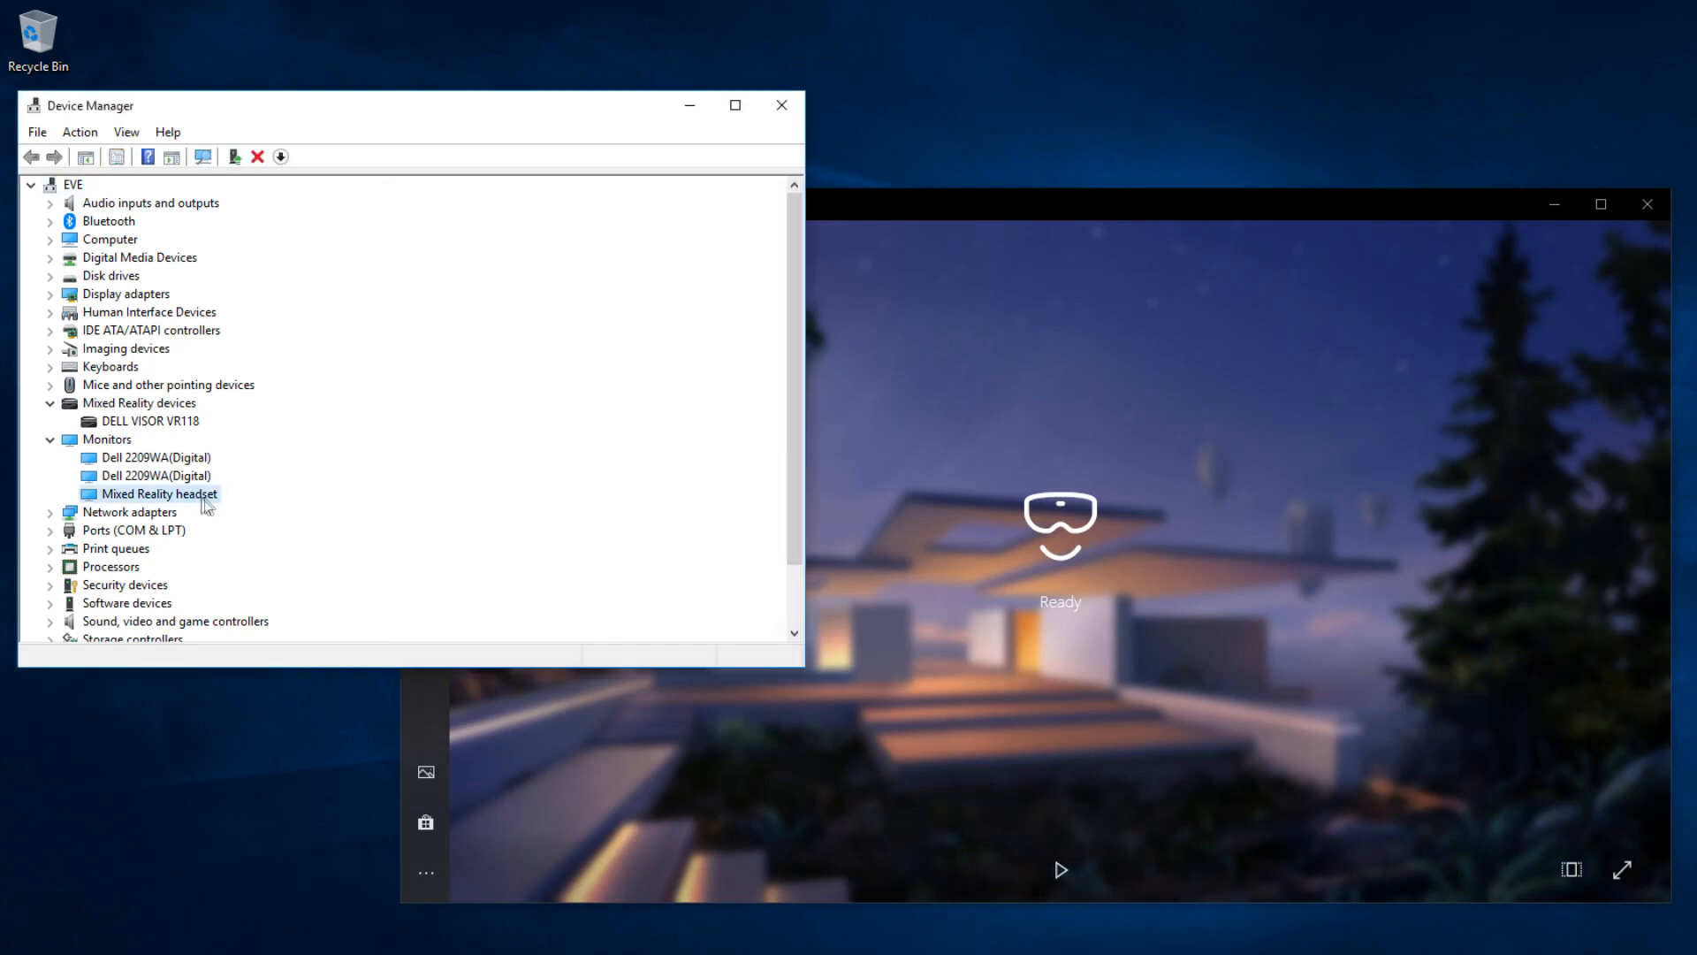
mouse_move(193, 408)
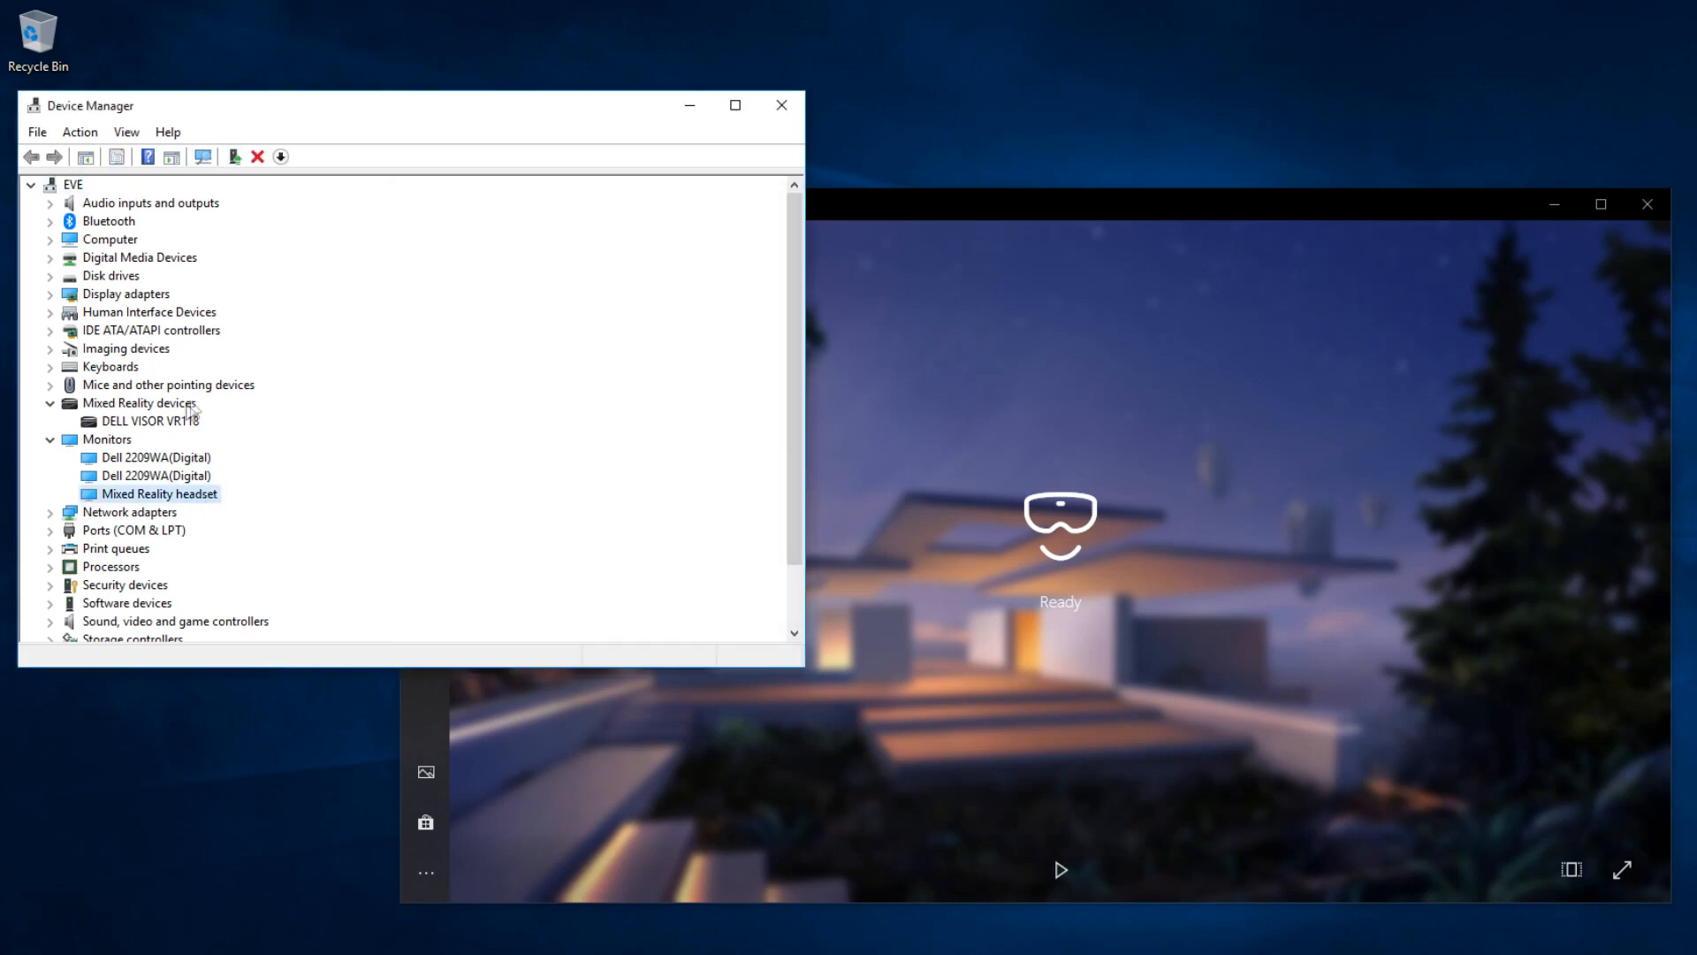
click(151, 421)
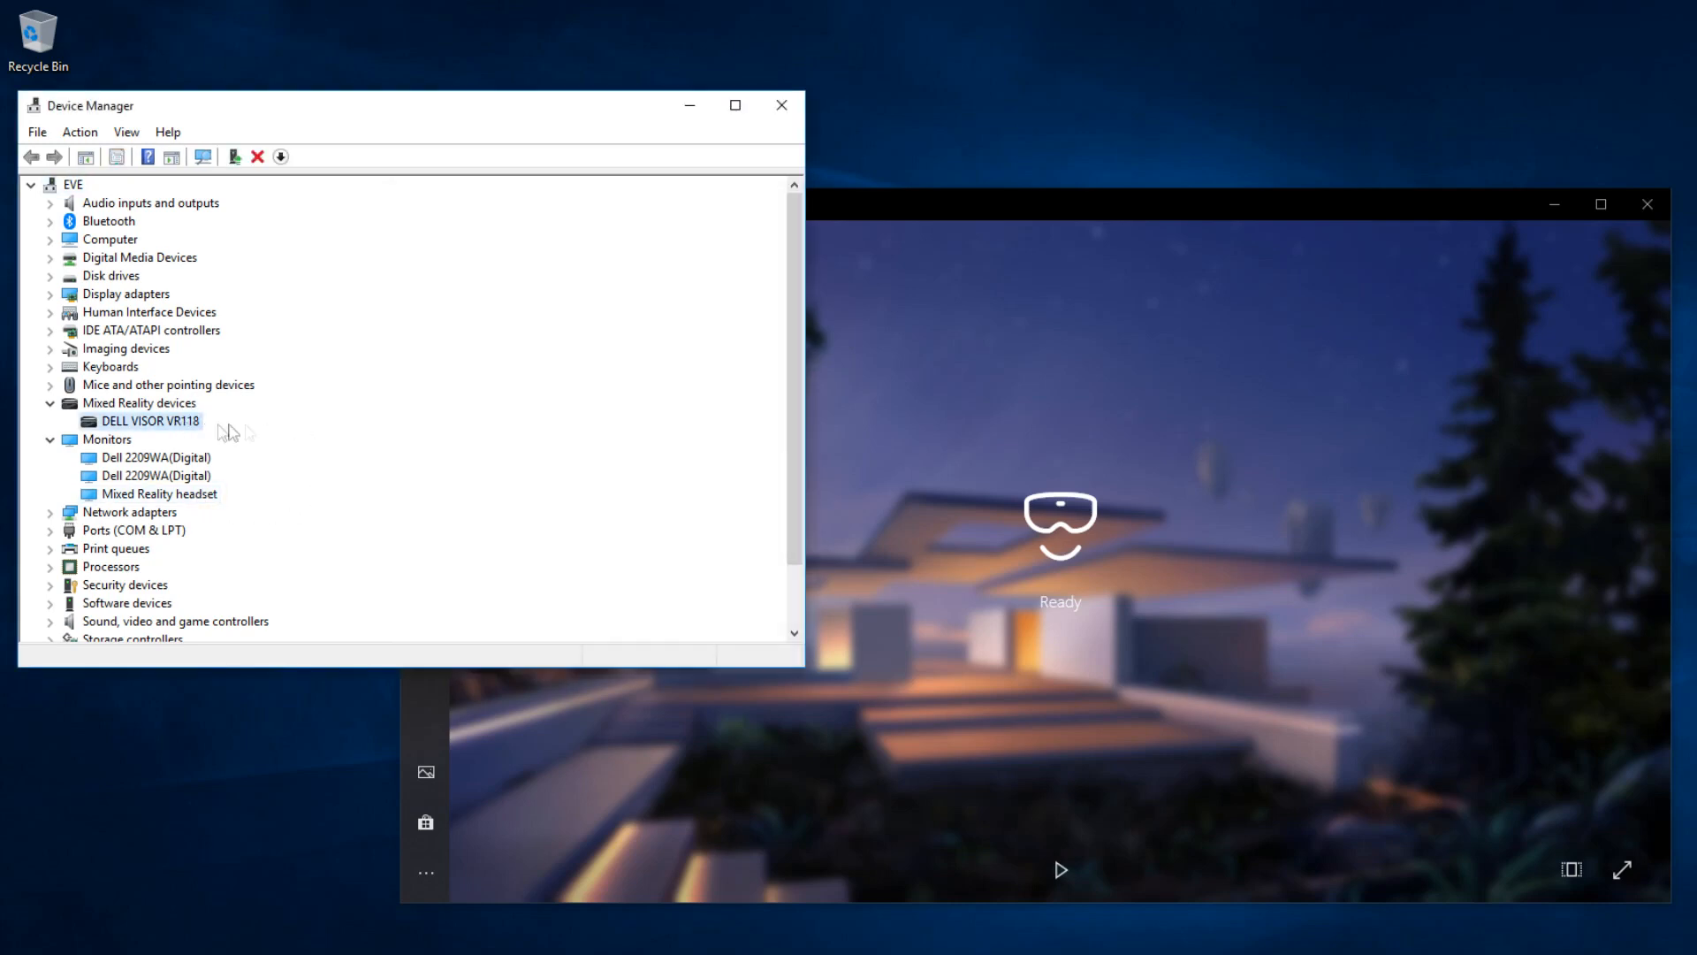
click(1060, 870)
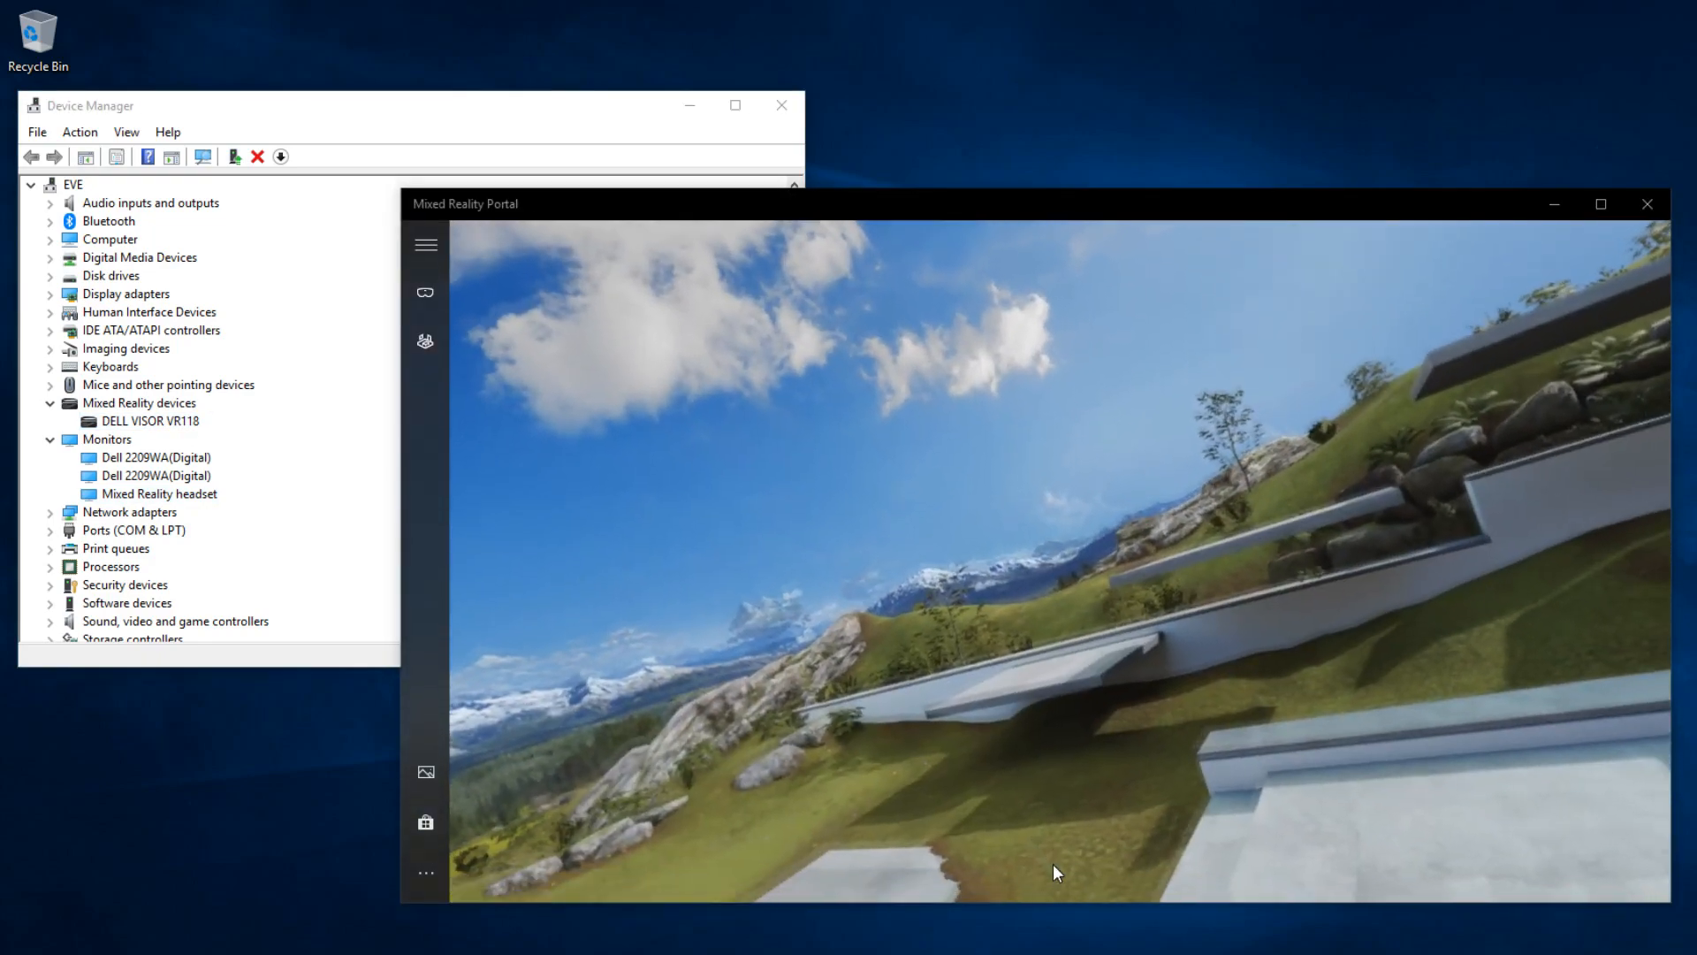